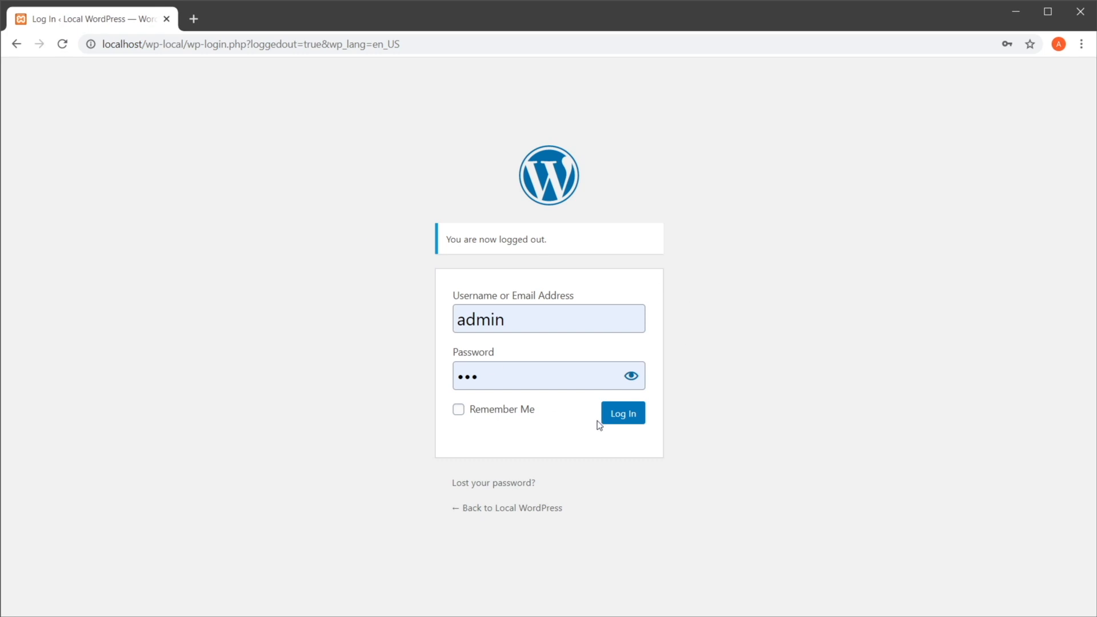
mouse_move(554, 378)
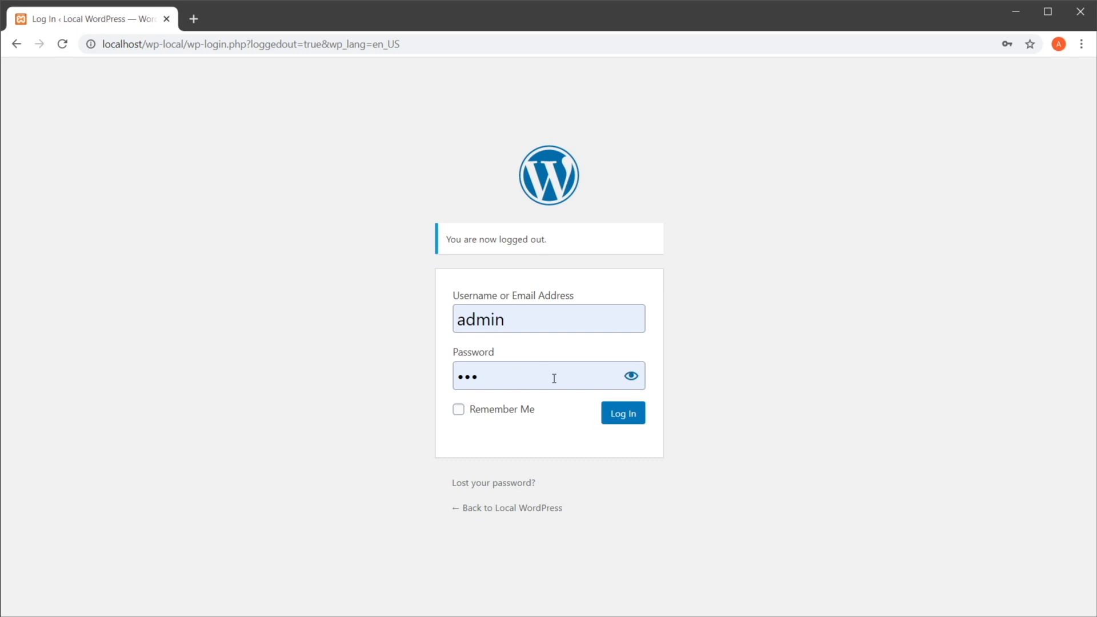
mouse_move(493, 483)
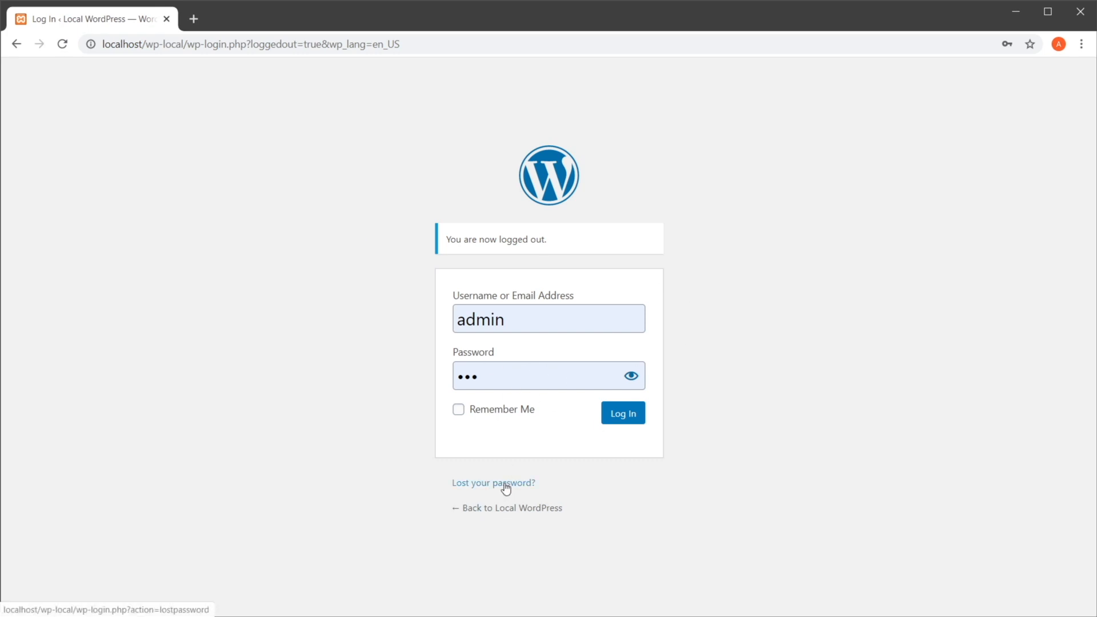
- Open the 'Lost your password?' reset request form from the login page
click(493, 482)
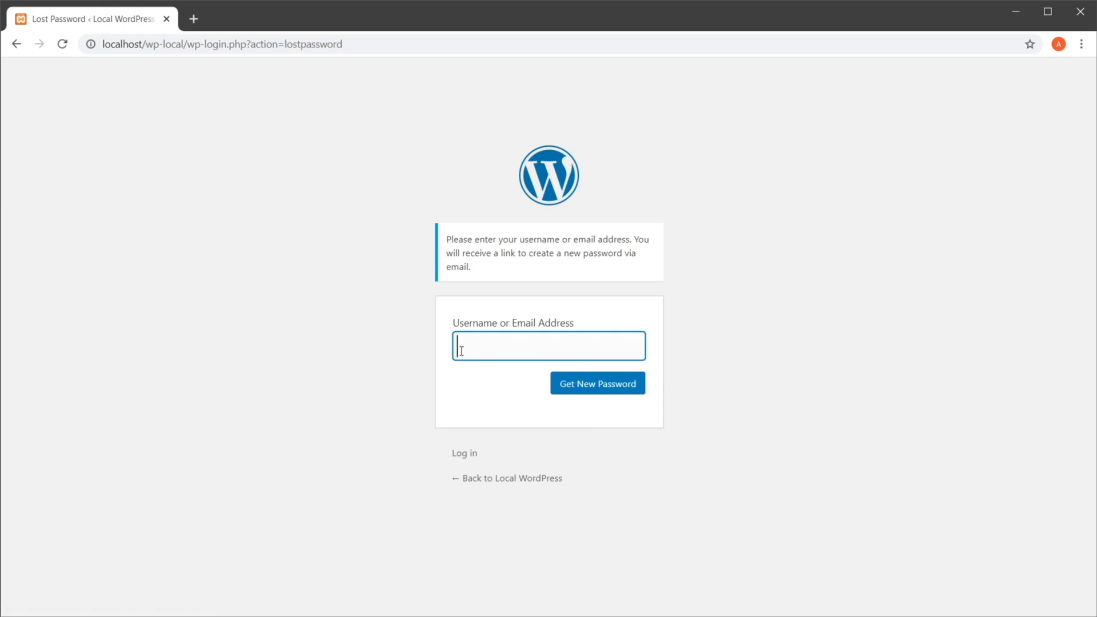
mouse_move(543, 331)
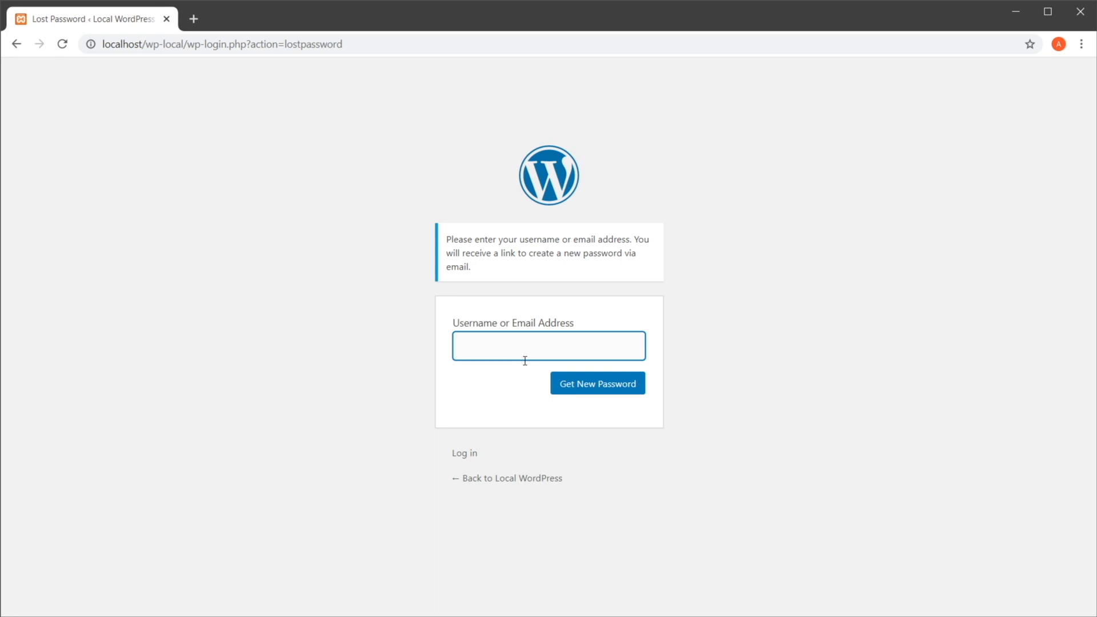
mouse_move(686, 419)
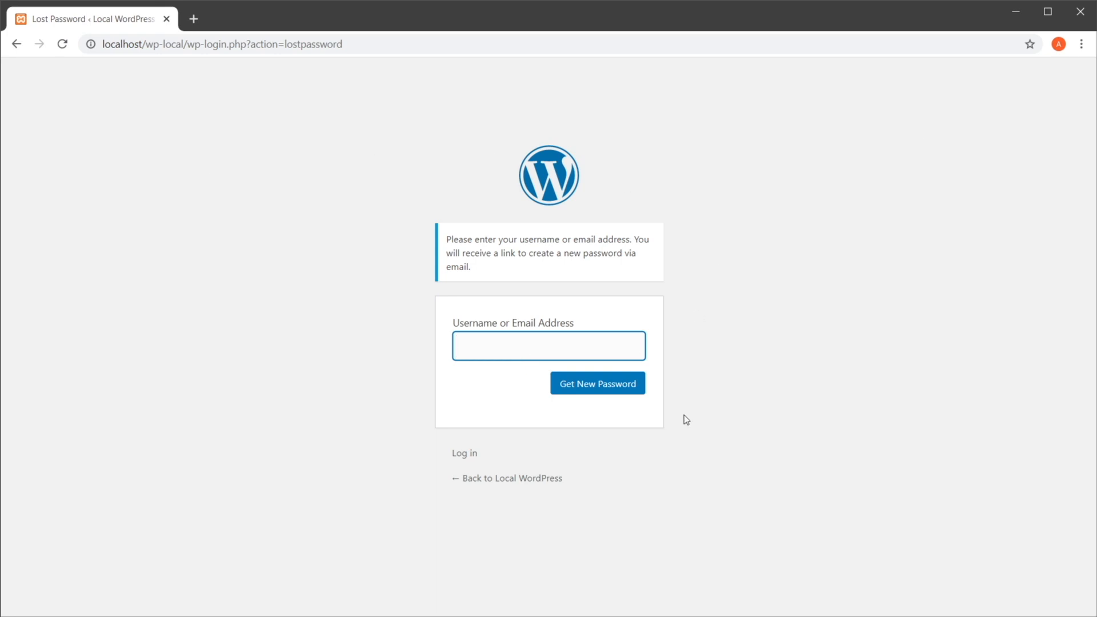
mouse_move(759, 370)
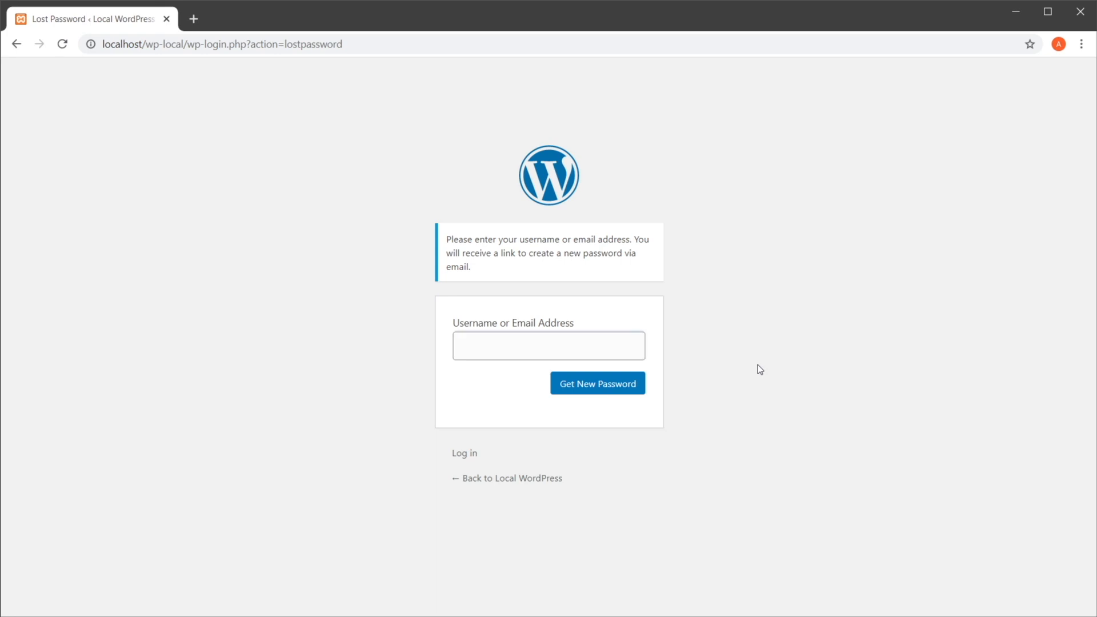
mouse_move(464, 453)
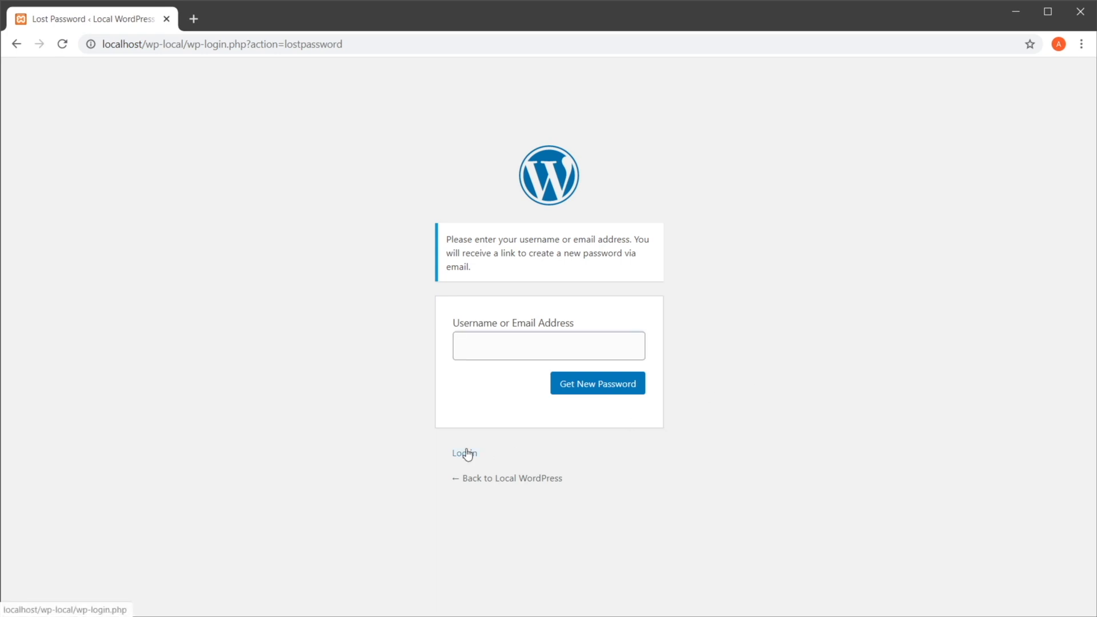
- Go back to the login form and sign in as admin with saved credentials
click(464, 453)
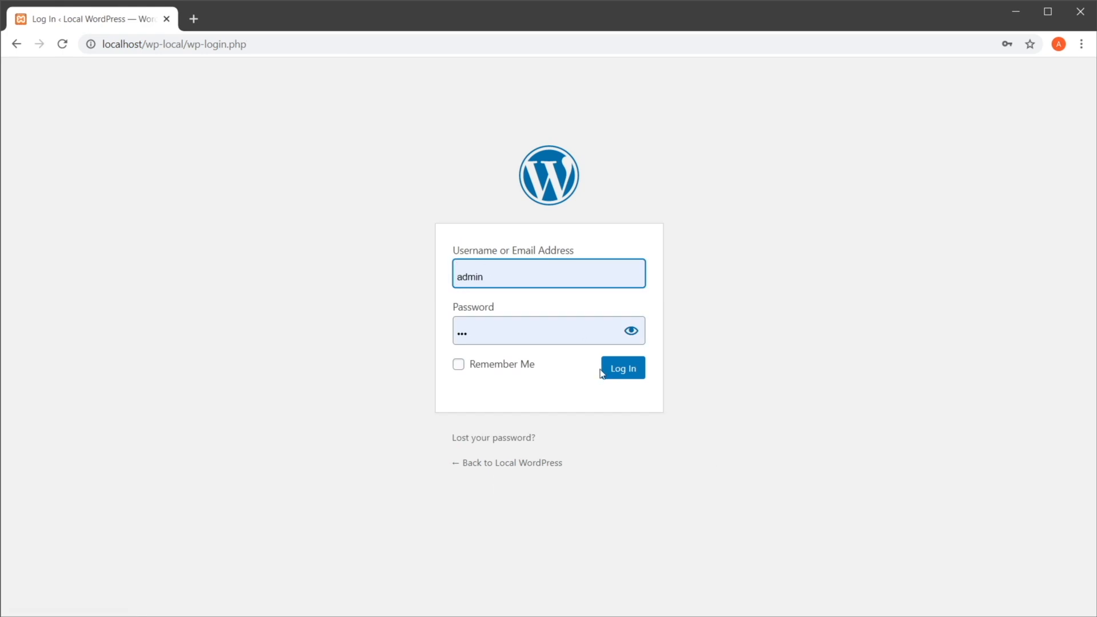
mouse_move(584, 467)
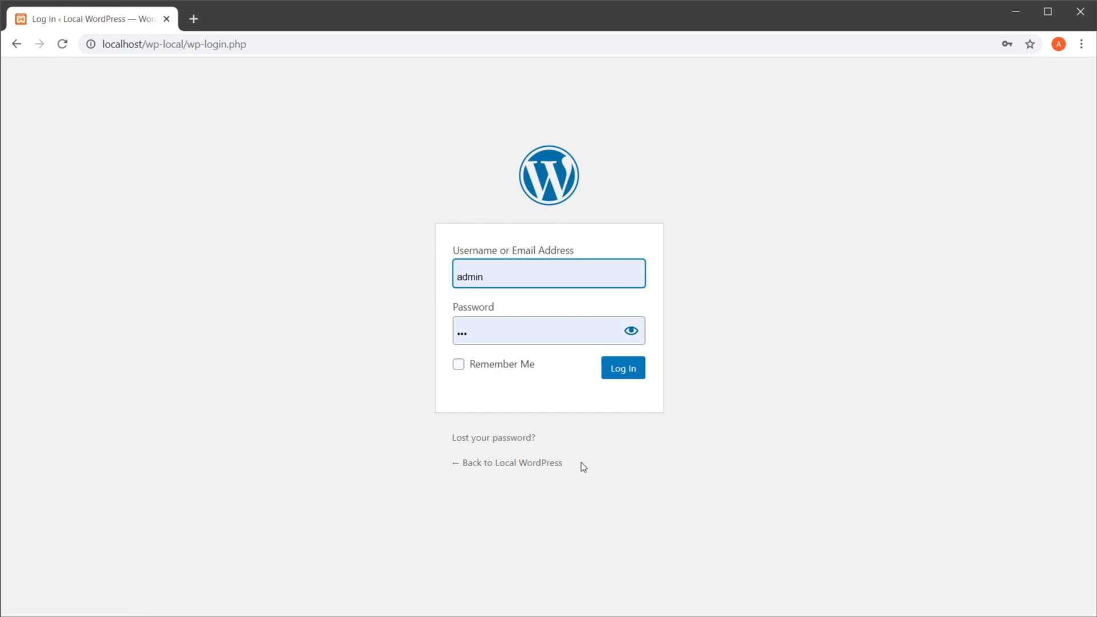
click(621, 367)
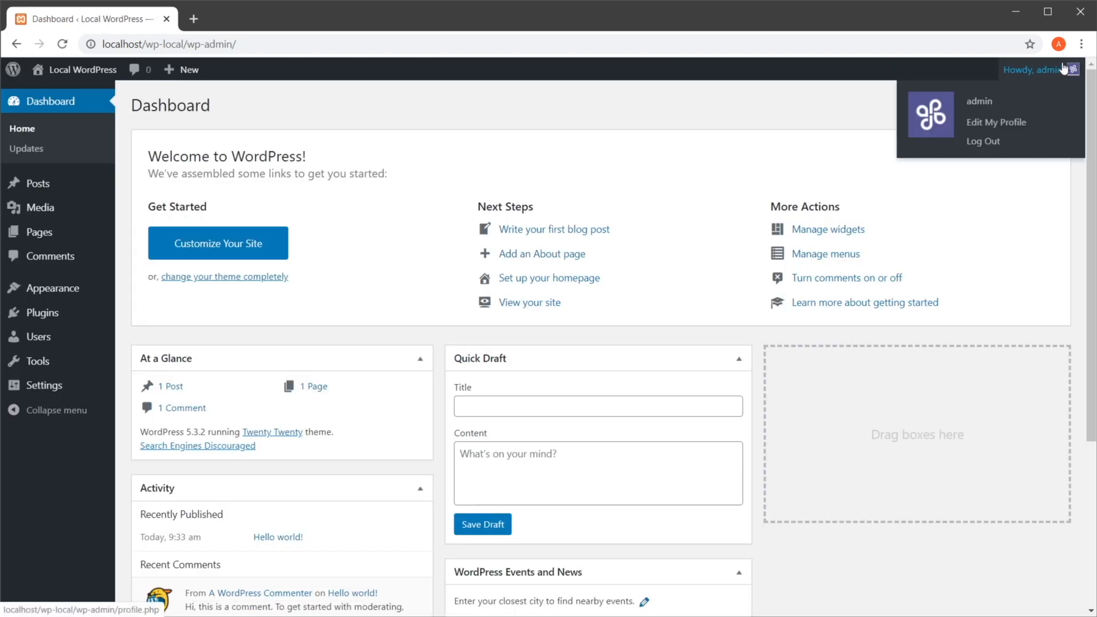
- Open the admin's Your Profile page and scroll down to Account Management
click(995, 121)
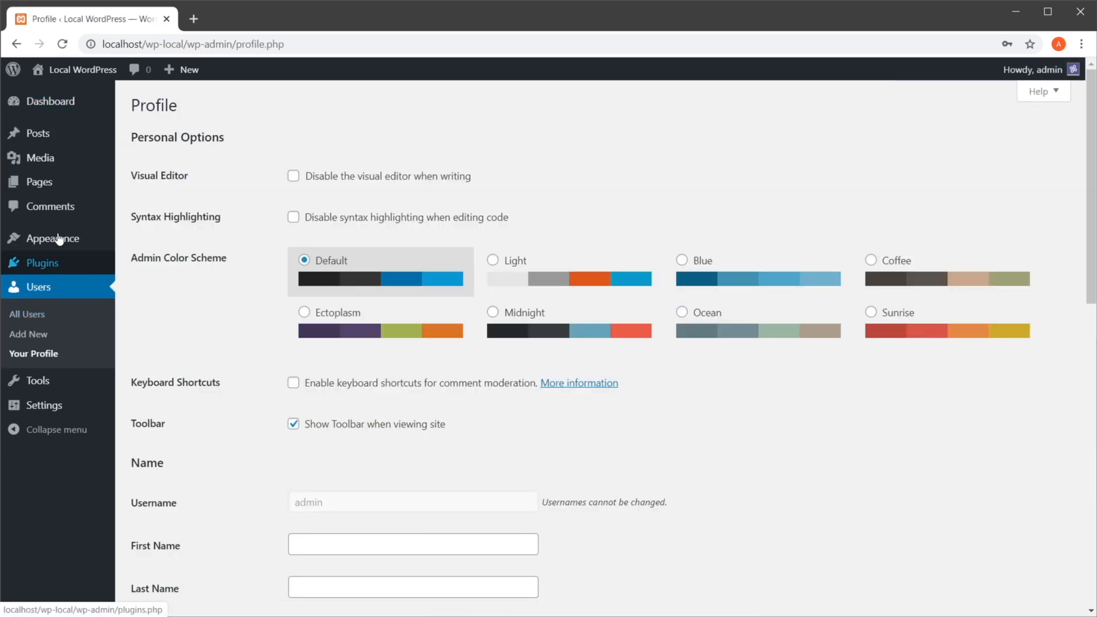
click(50, 101)
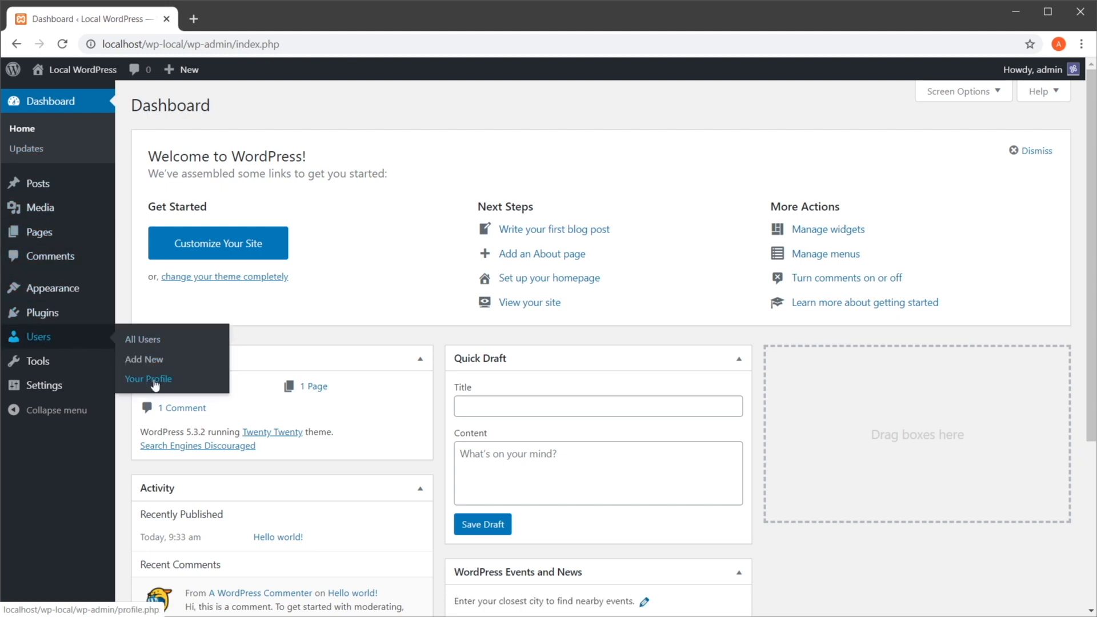
click(147, 378)
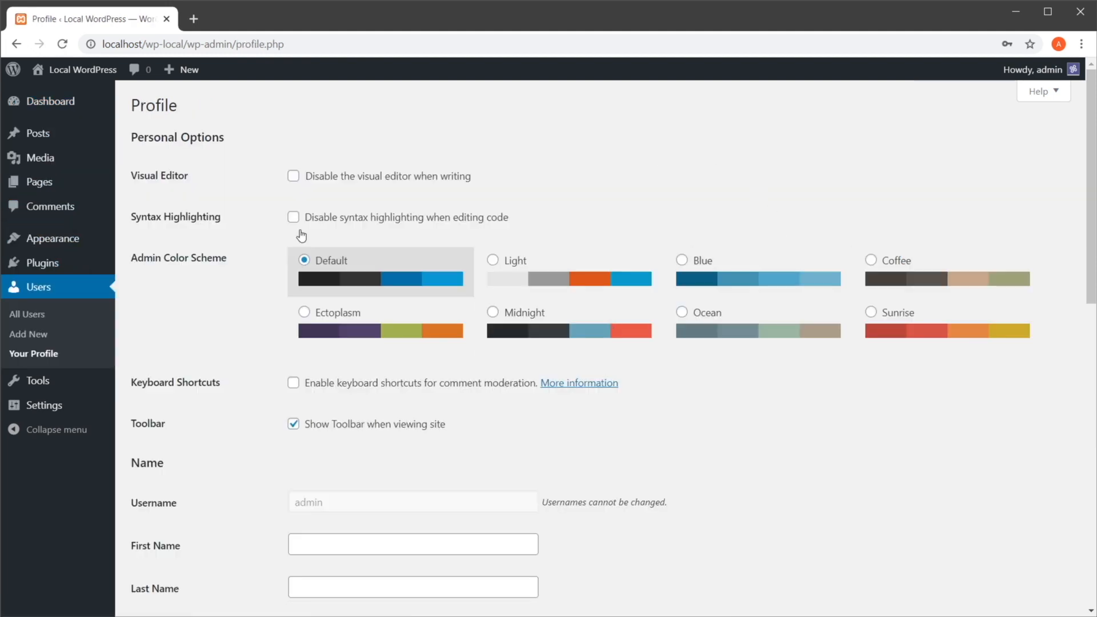
mouse_move(461, 402)
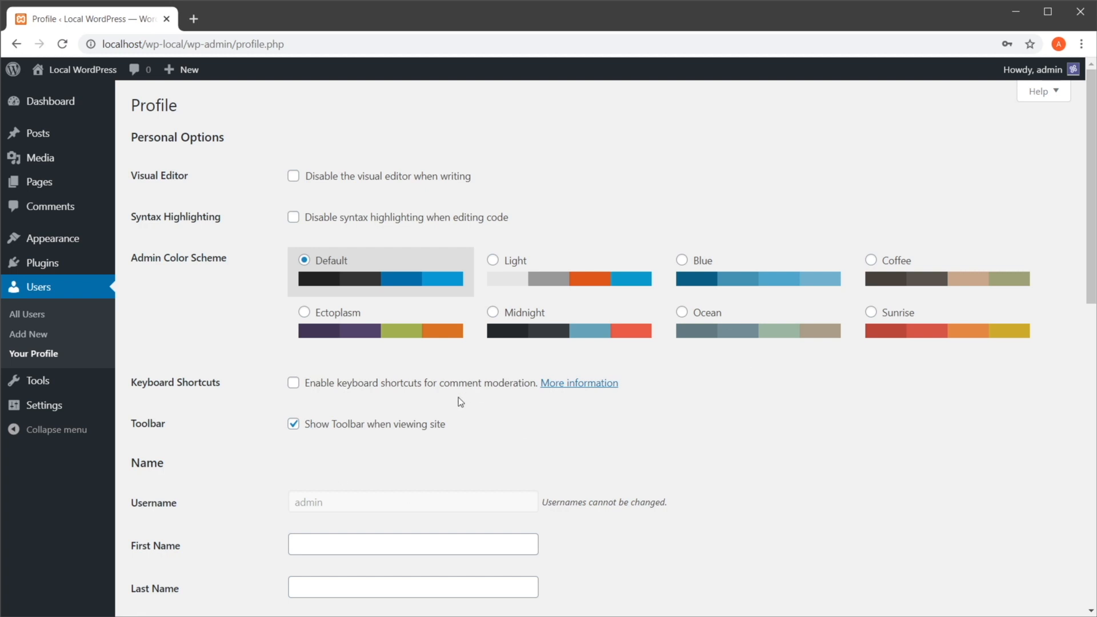
scroll(down, 3)
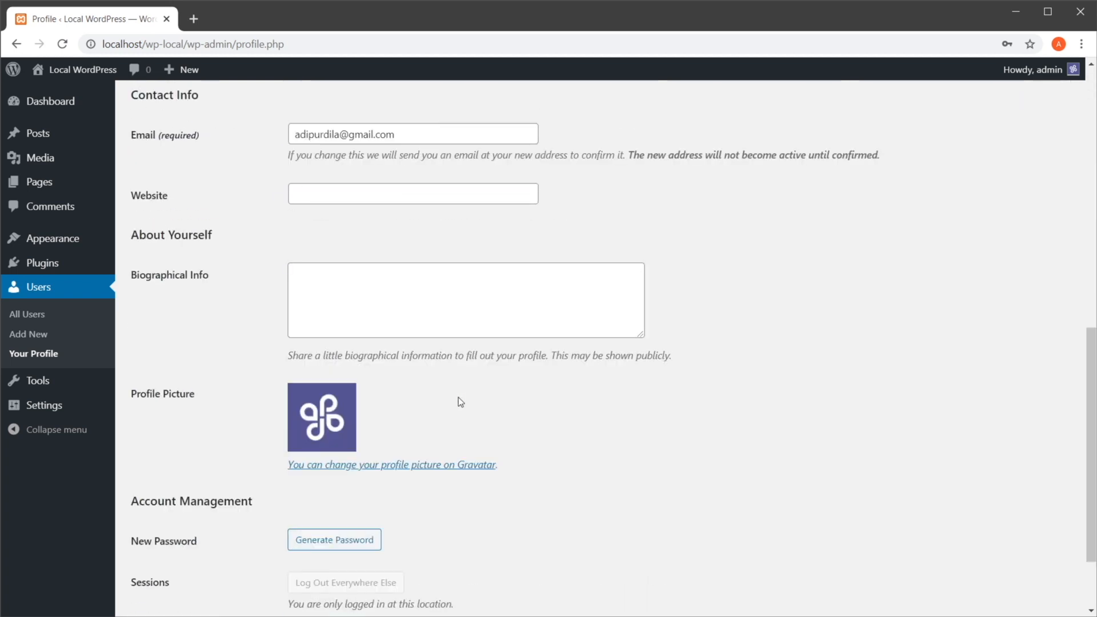
mouse_move(222, 539)
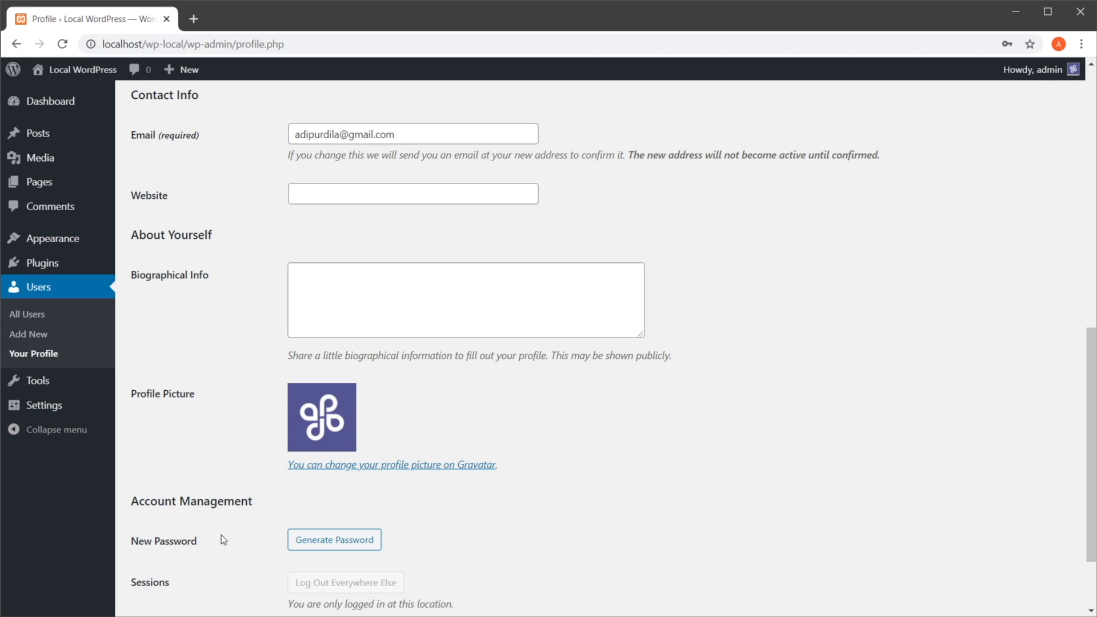
scroll(down, 3)
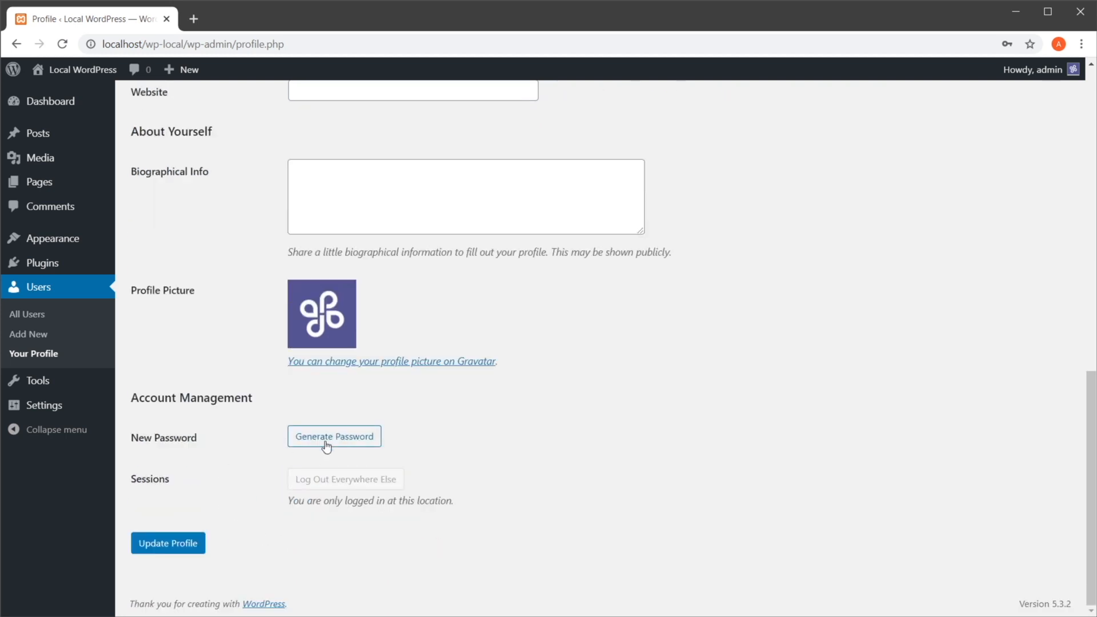
click(334, 436)
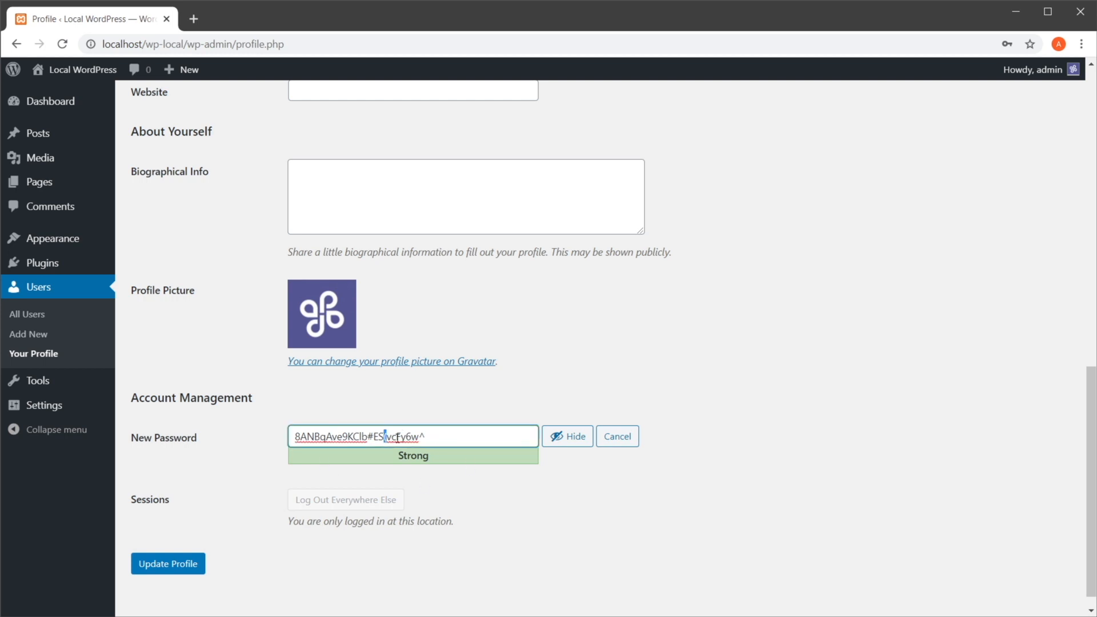
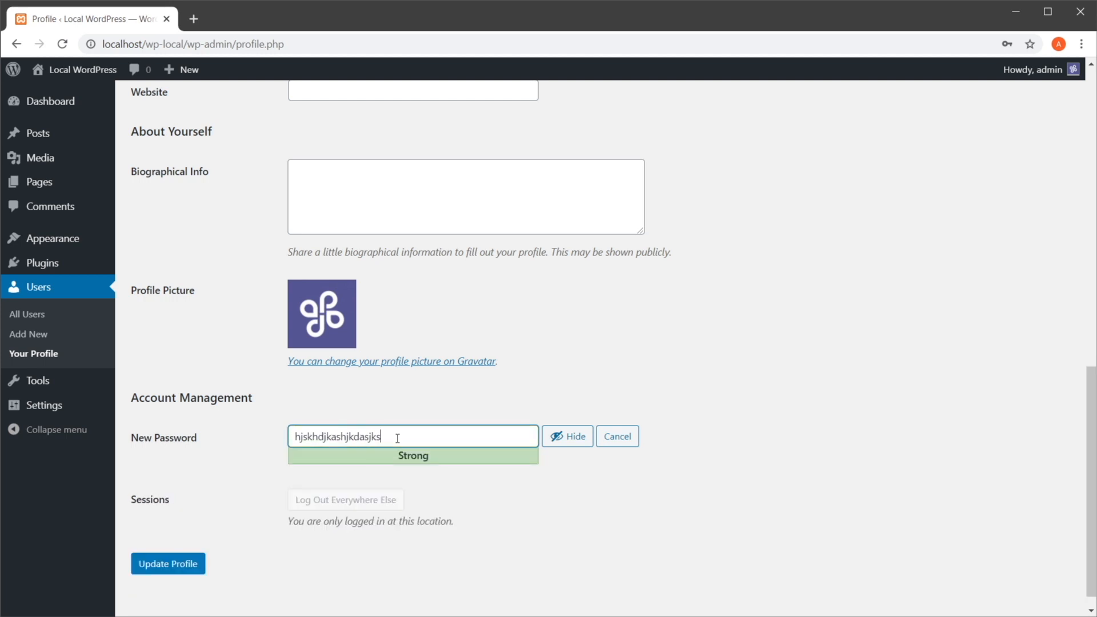
triple_click(413, 436)
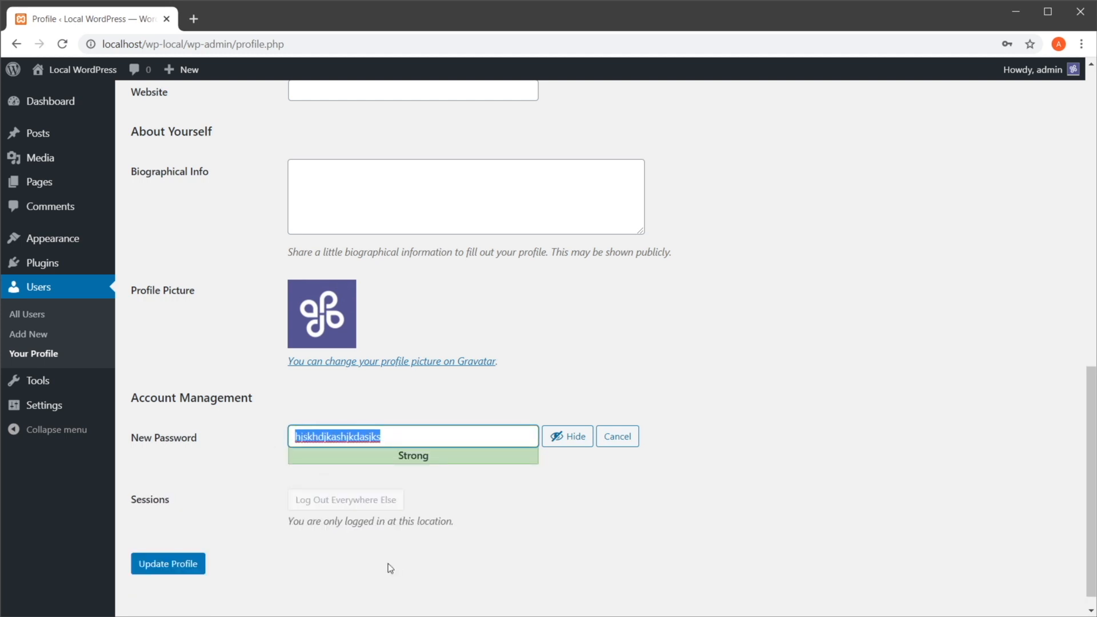